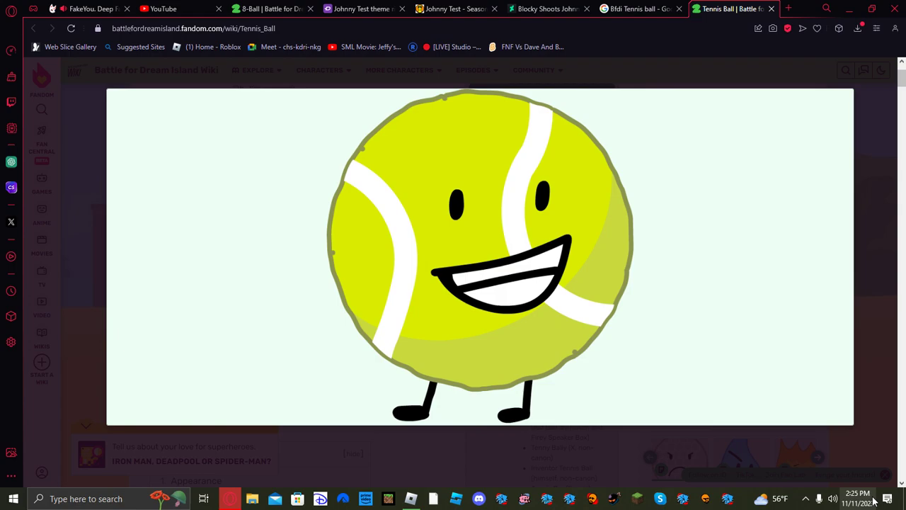
mouse_move(875, 498)
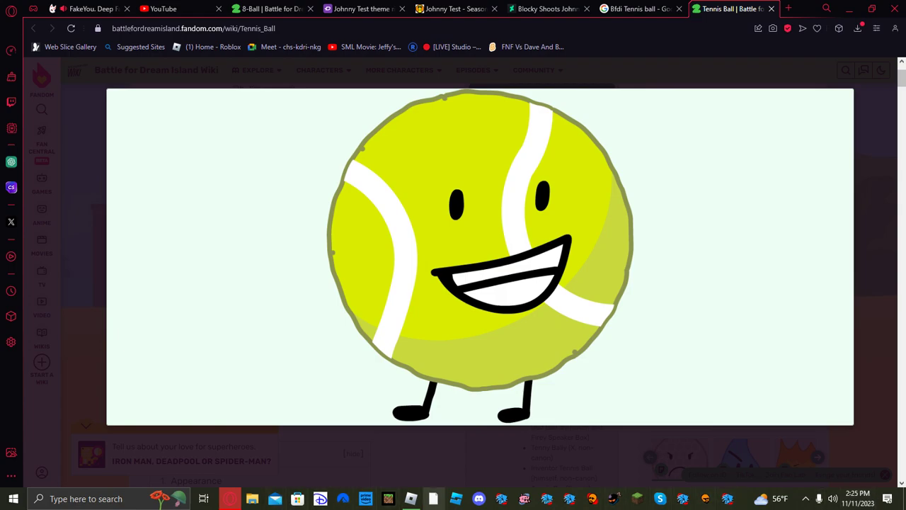
mouse_move(337, 450)
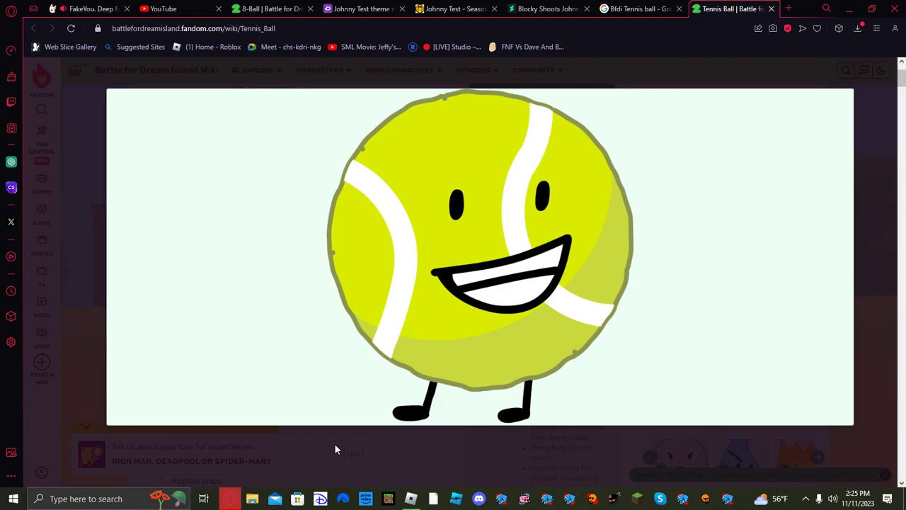
mouse_move(347, 446)
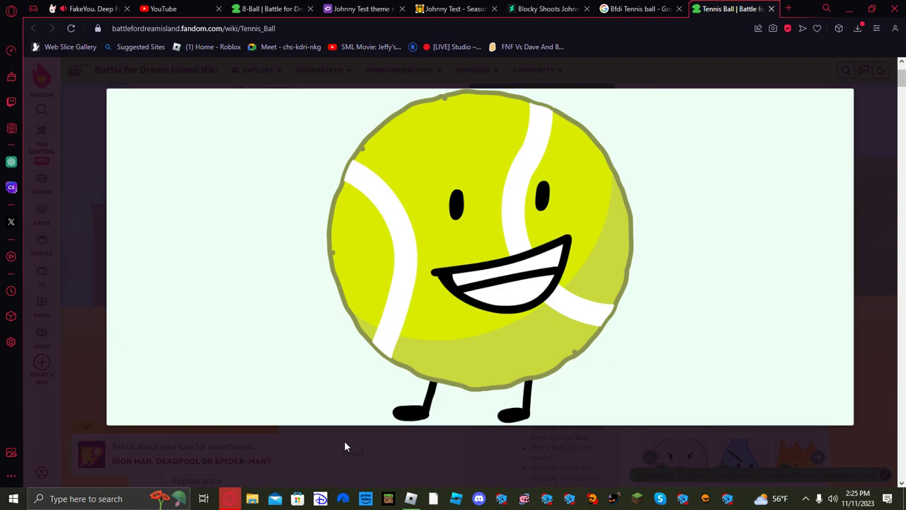